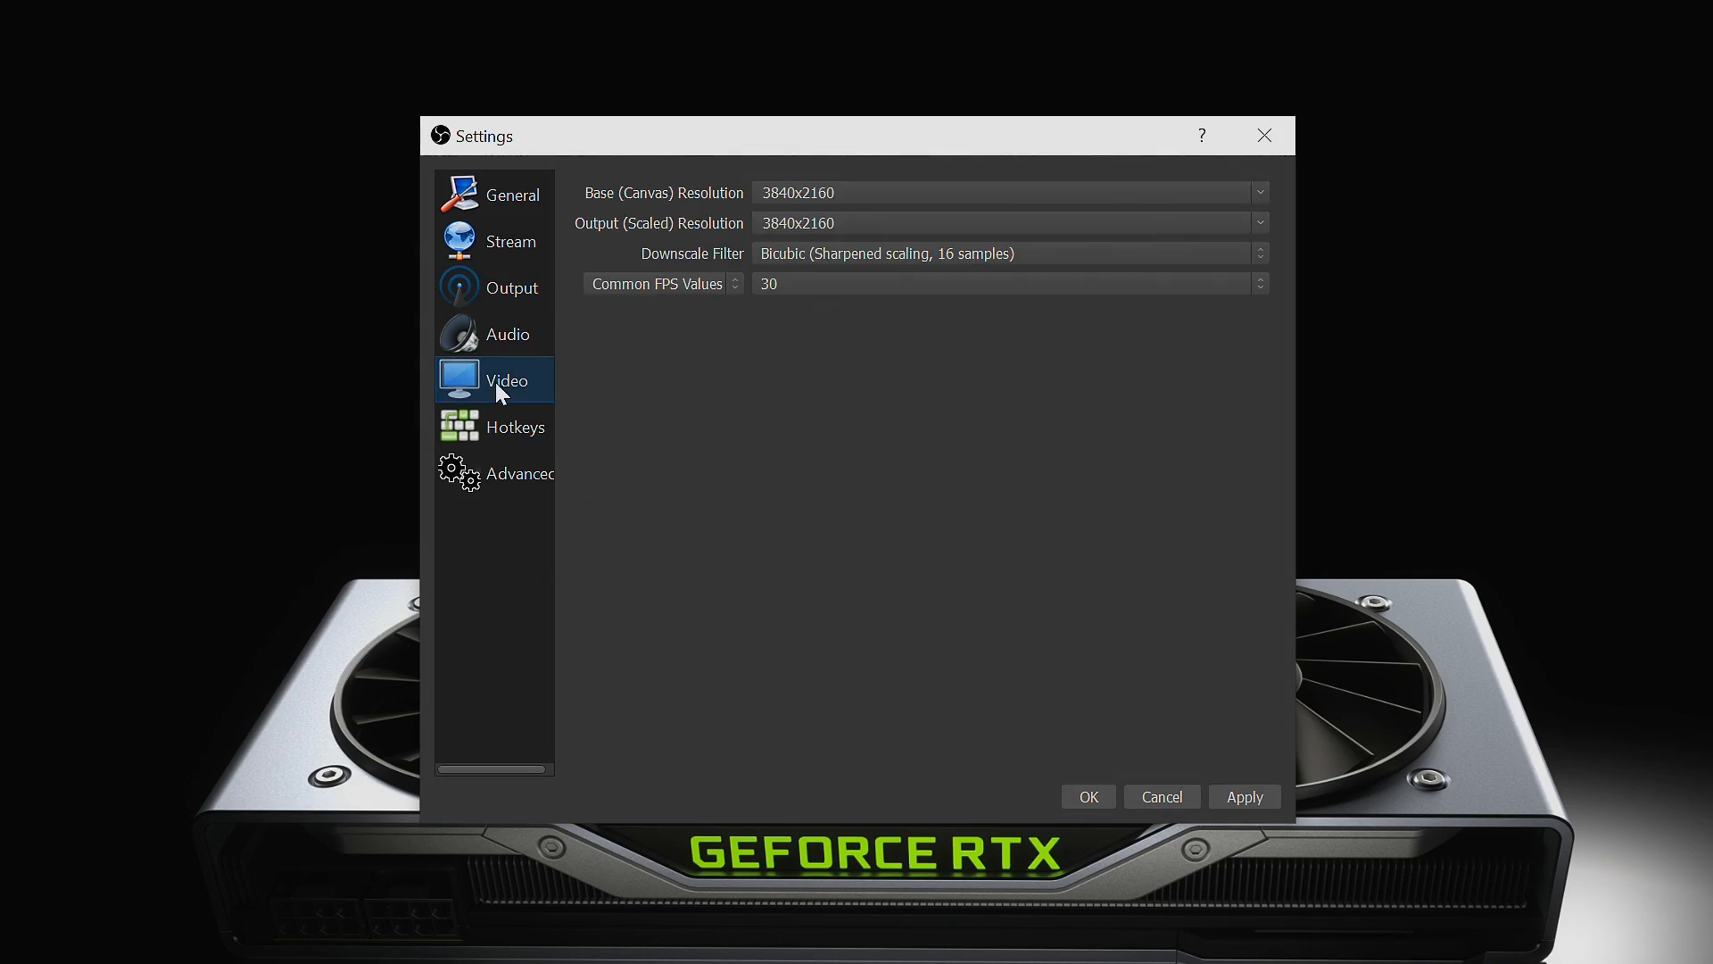
Step: Open the Base (Canvas) Resolution dropdown to view the available resolutions
click(1259, 193)
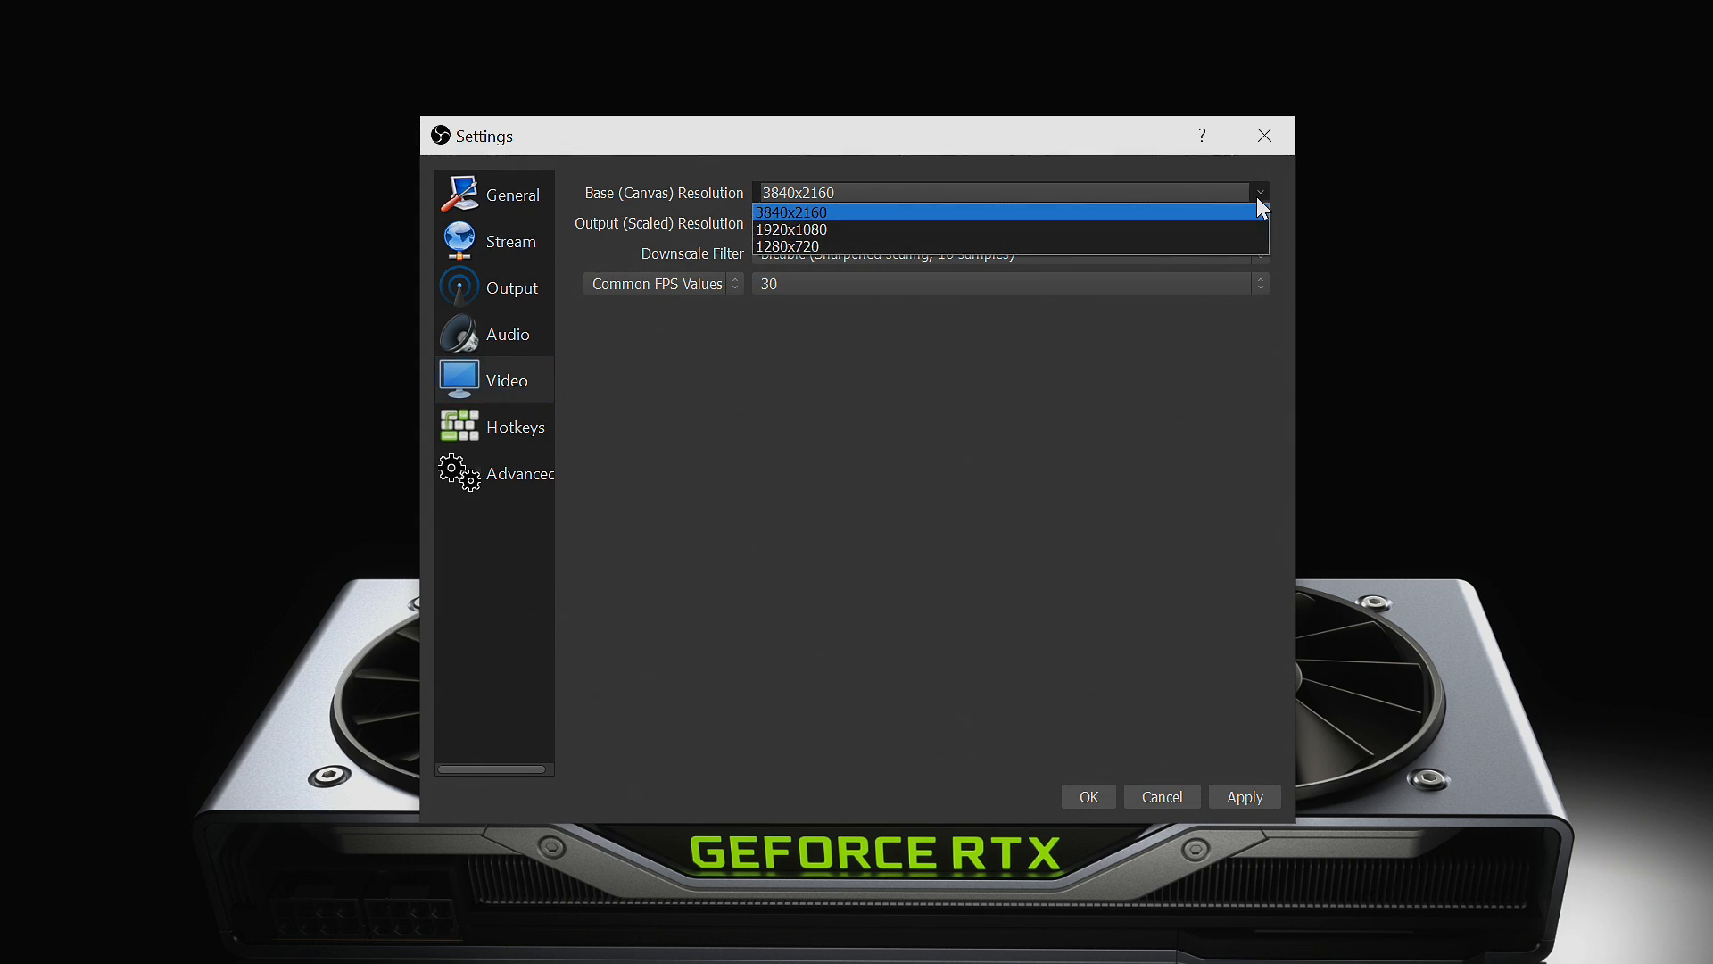
mouse_move(1246, 247)
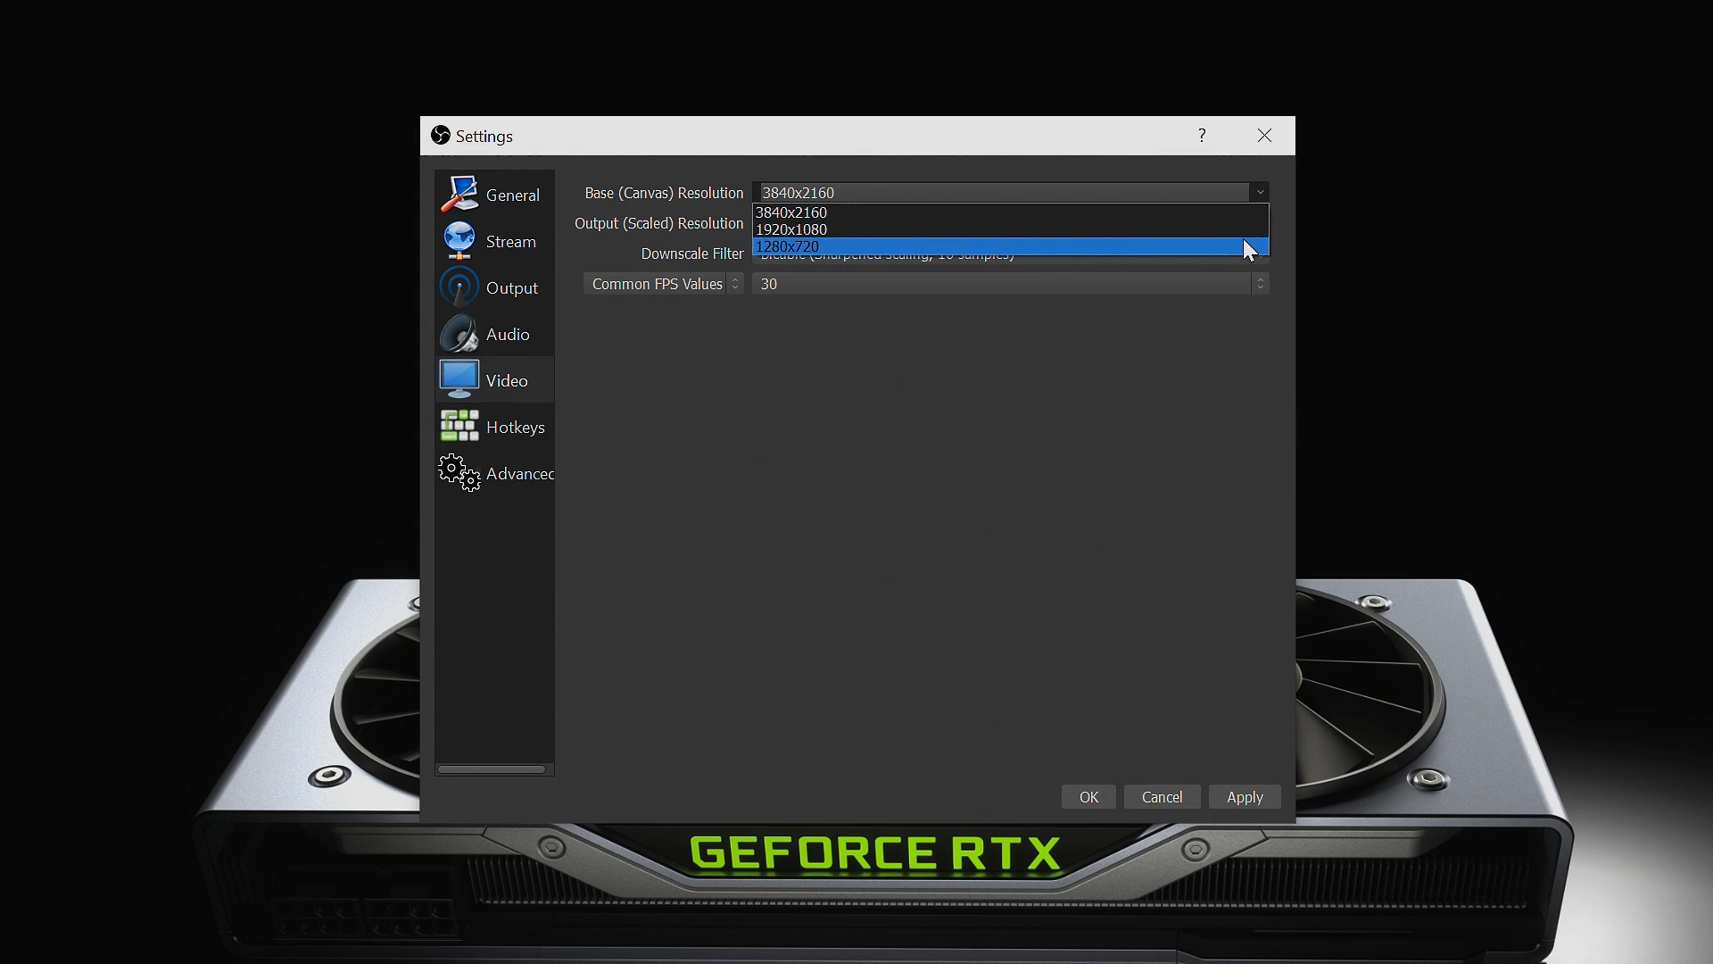
mouse_move(1242, 229)
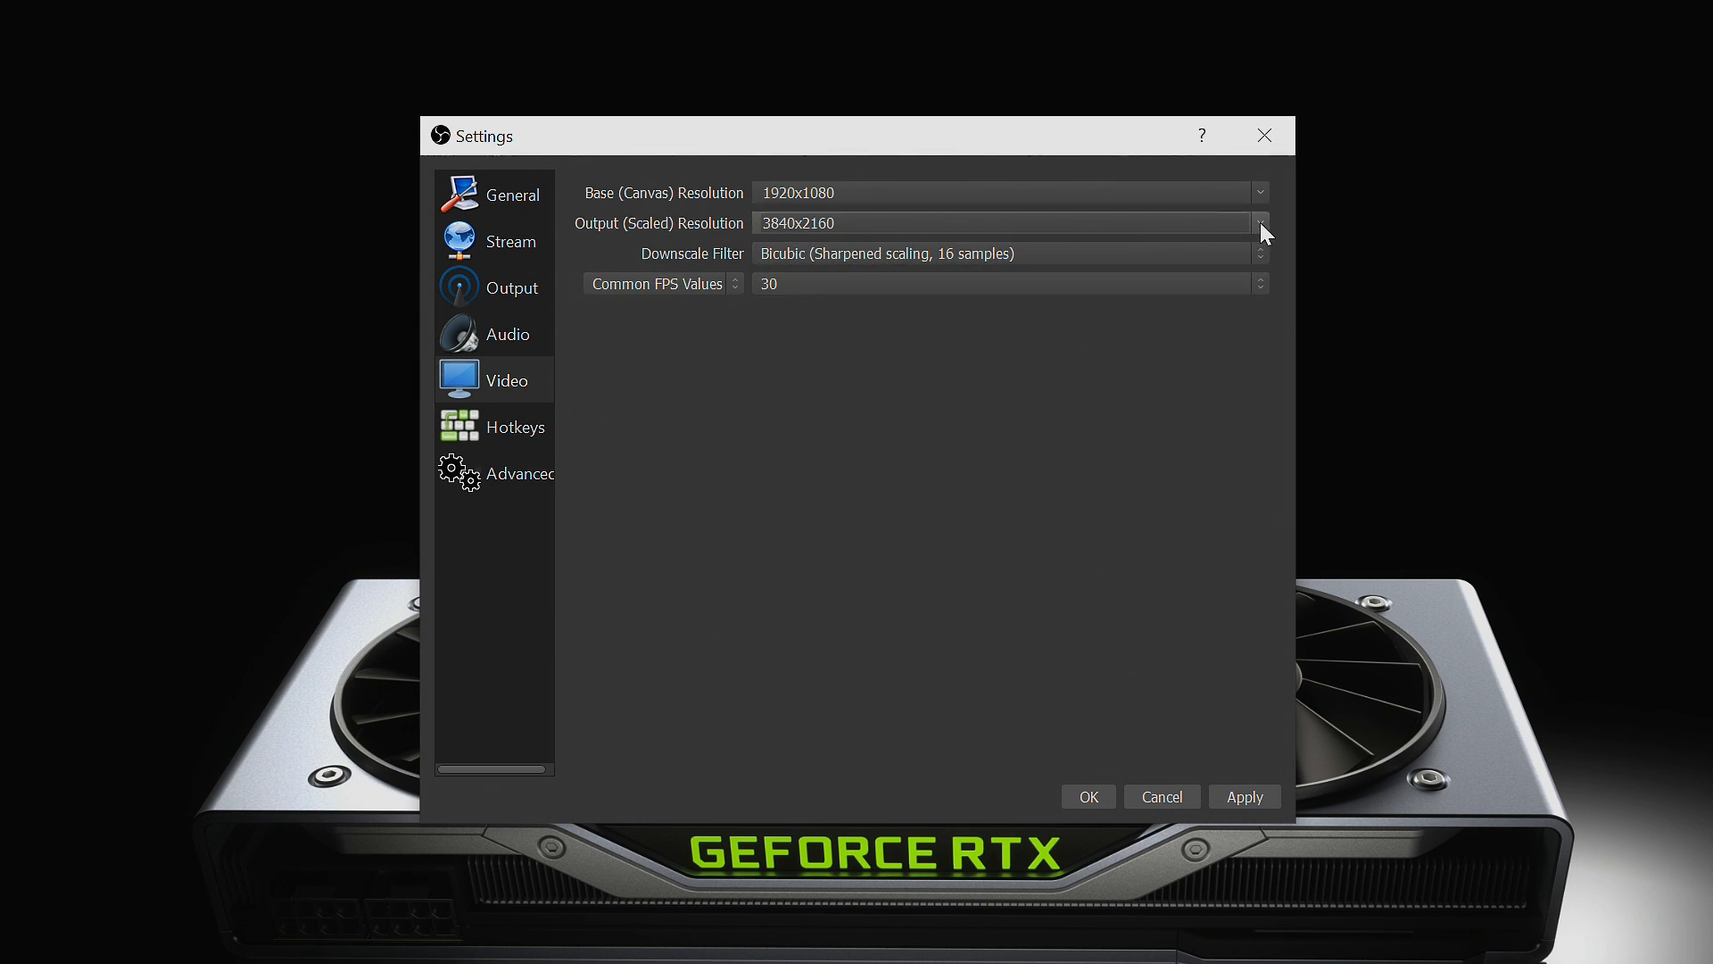
Step: Set the output resolution to 1920x1080 and the frame rate to 60 FPS
click(1259, 223)
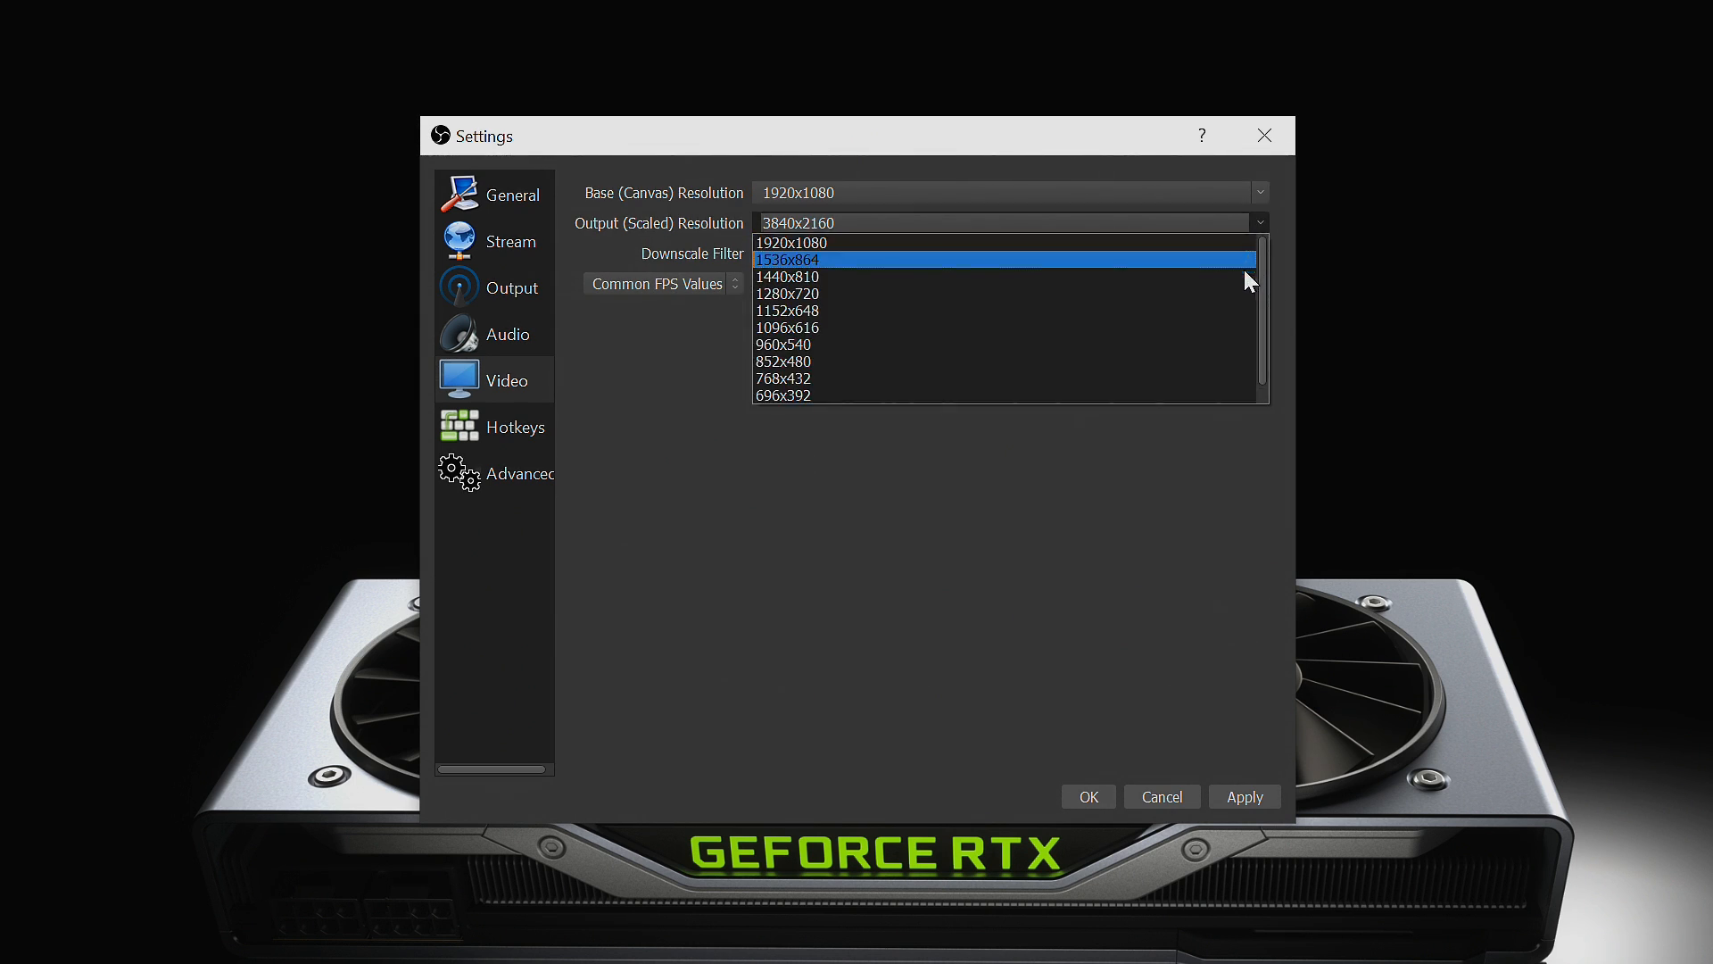
mouse_move(1235, 243)
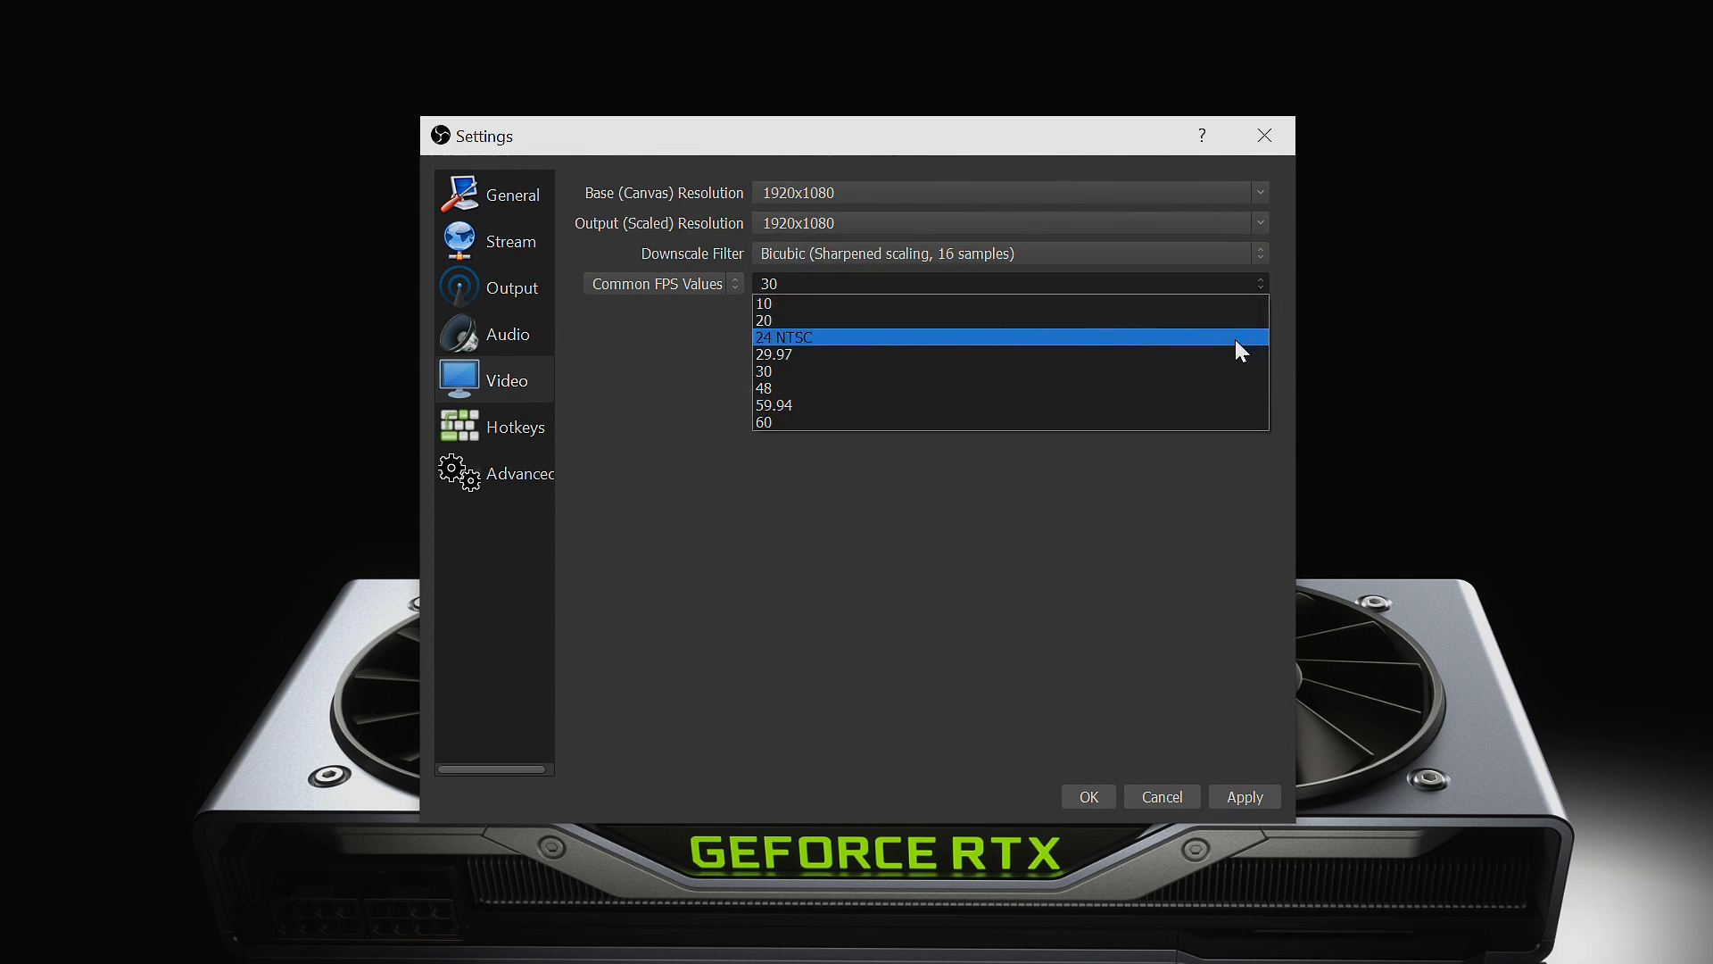
click(773, 422)
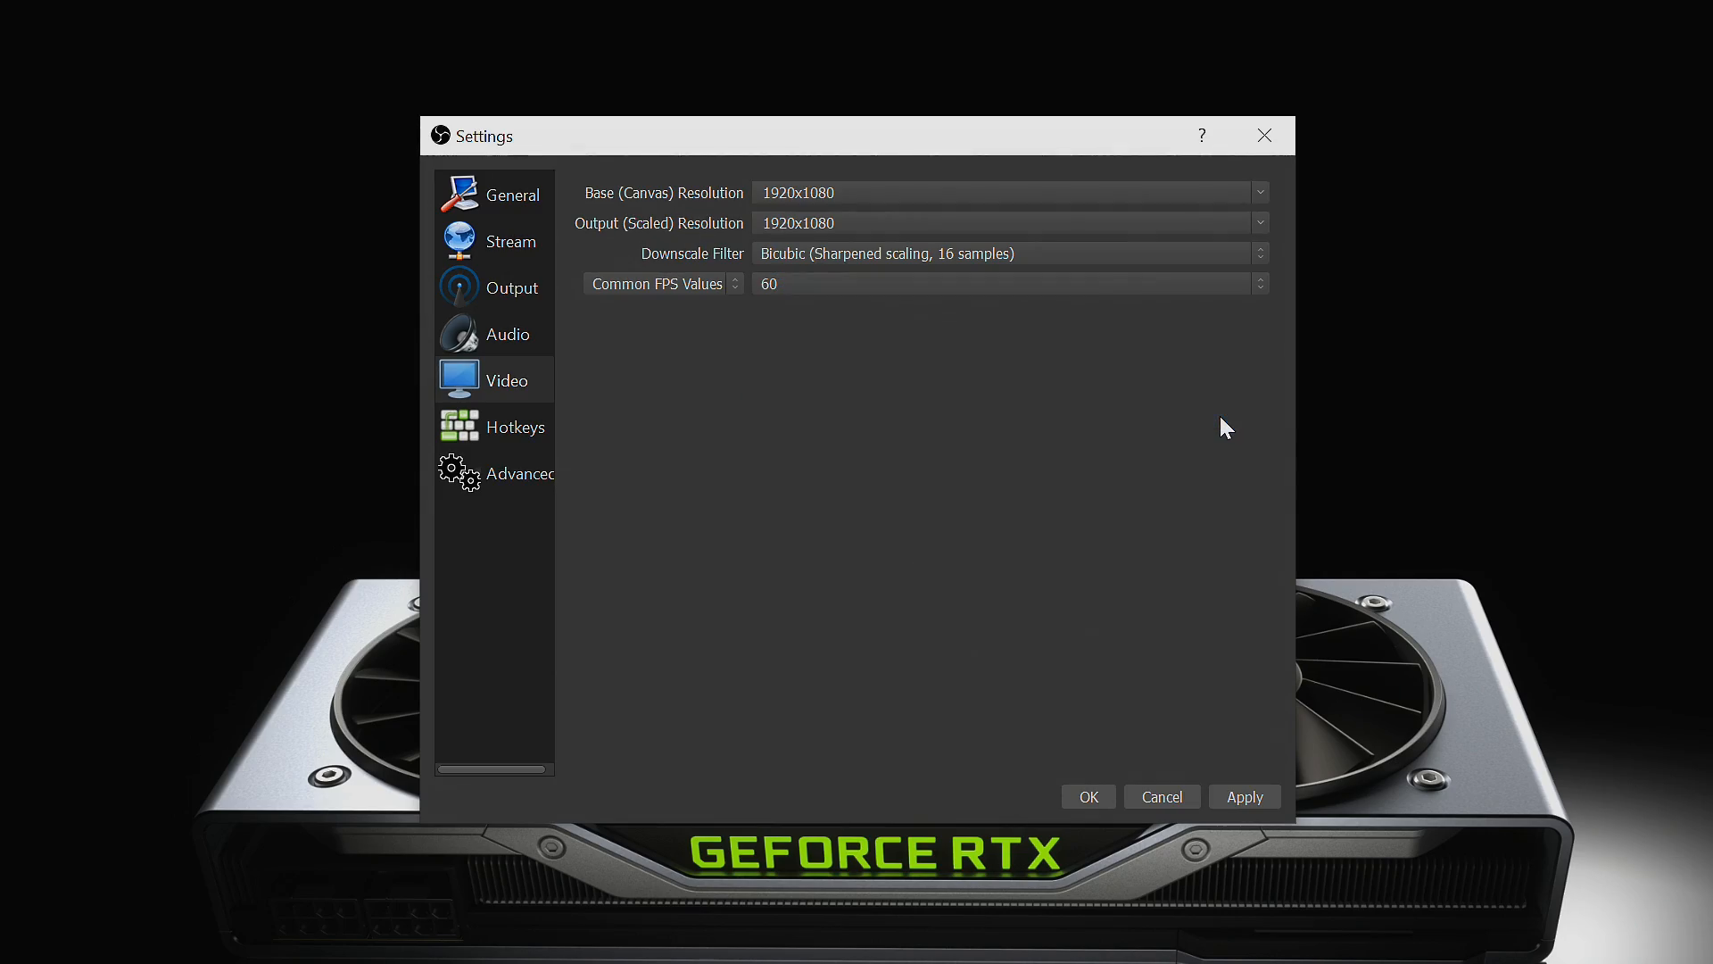